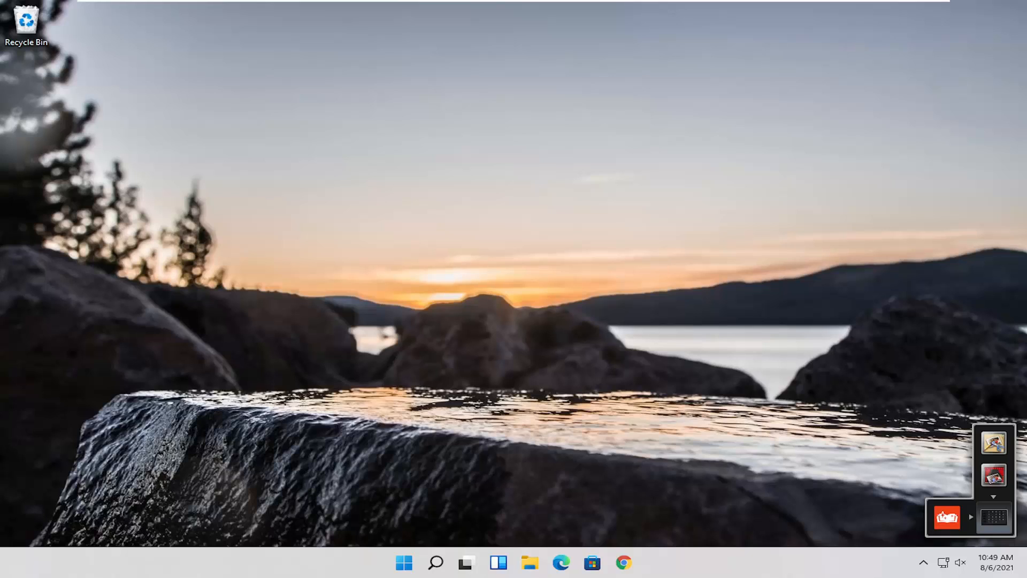
pyautogui.moveTo(528, 430)
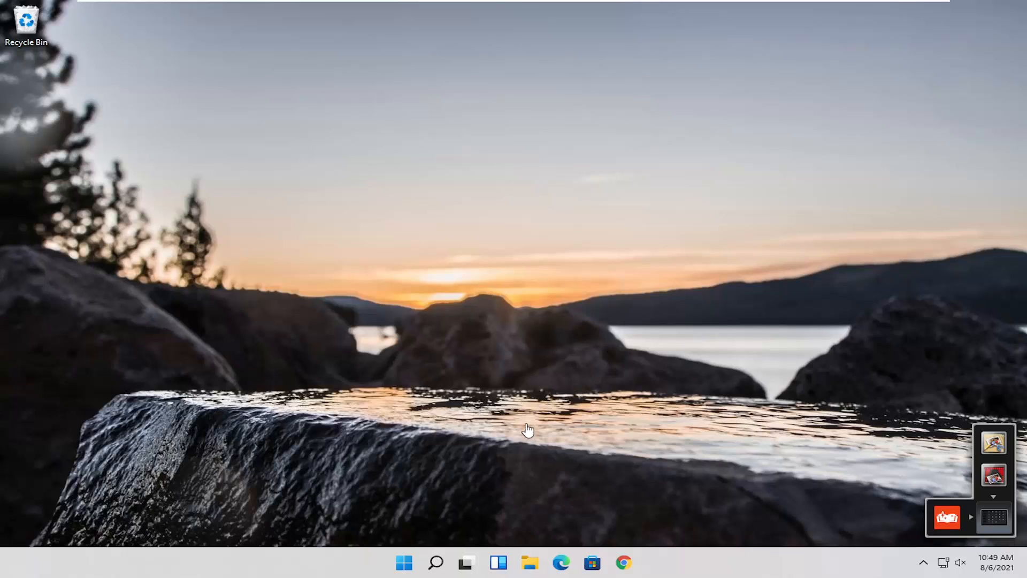
pyautogui.moveTo(645, 575)
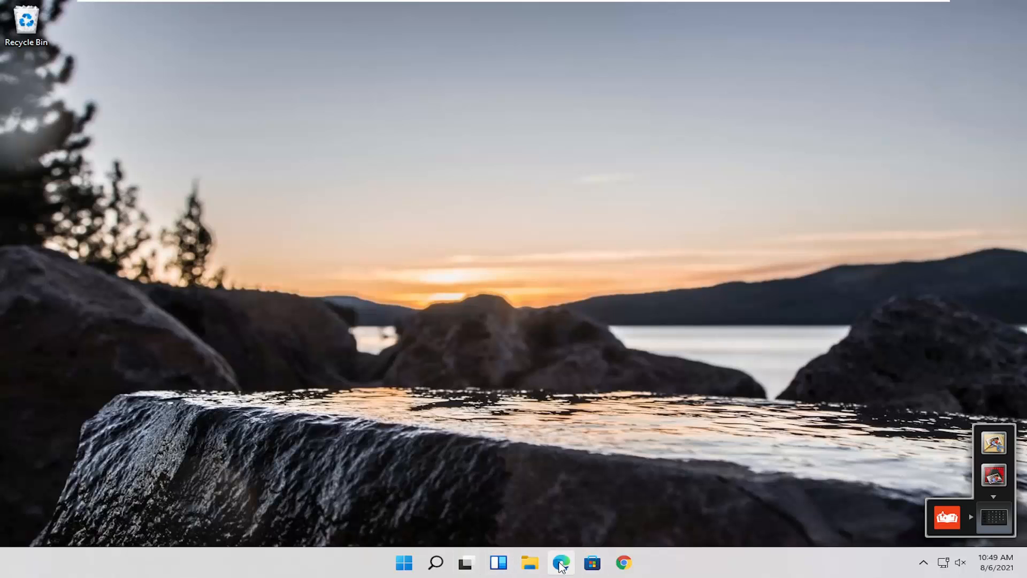
# Launch Firefox from Start search and decline making it the default browser
pyautogui.click(435, 563)
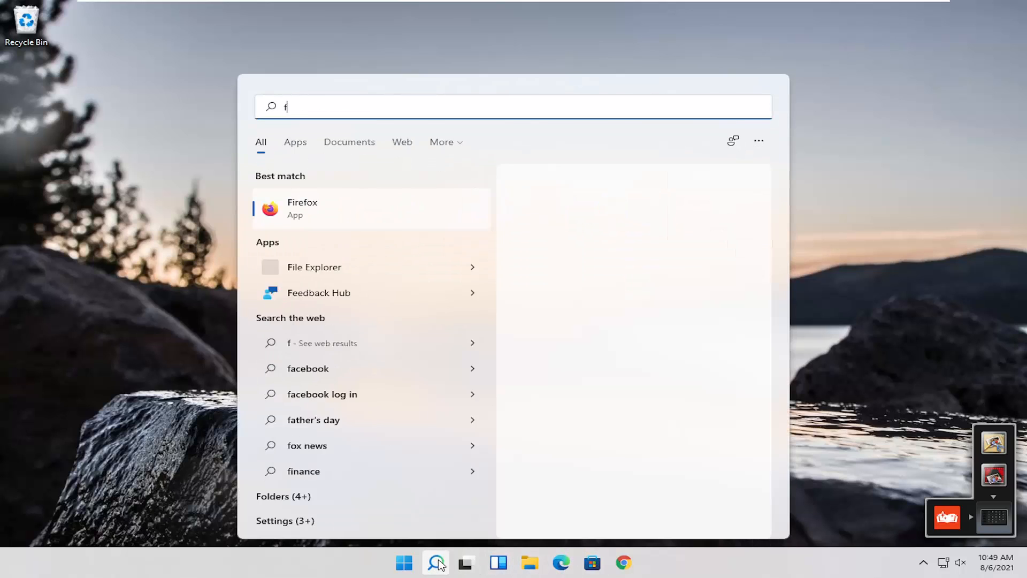
pyautogui.click(302, 208)
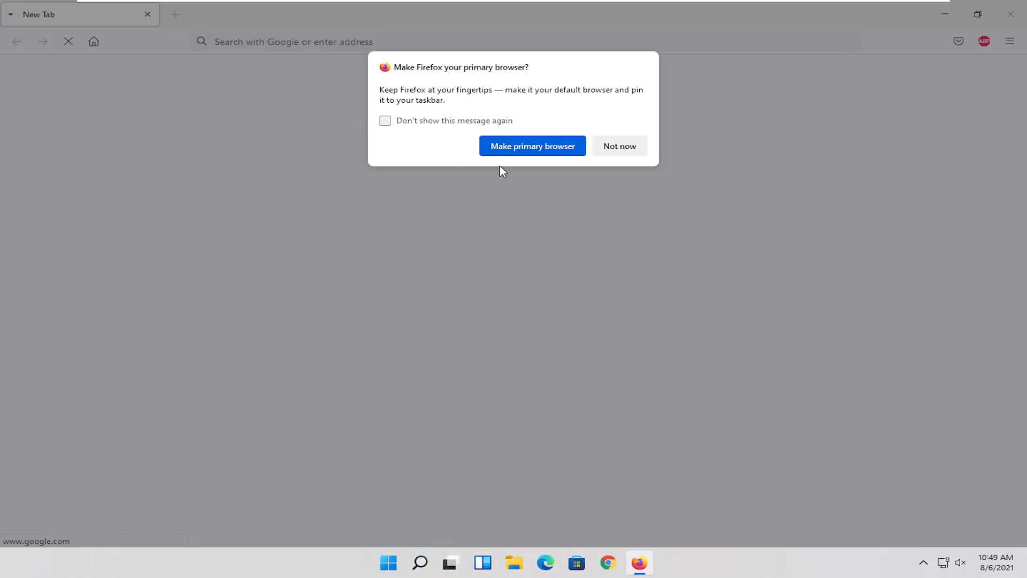
pyautogui.click(618, 145)
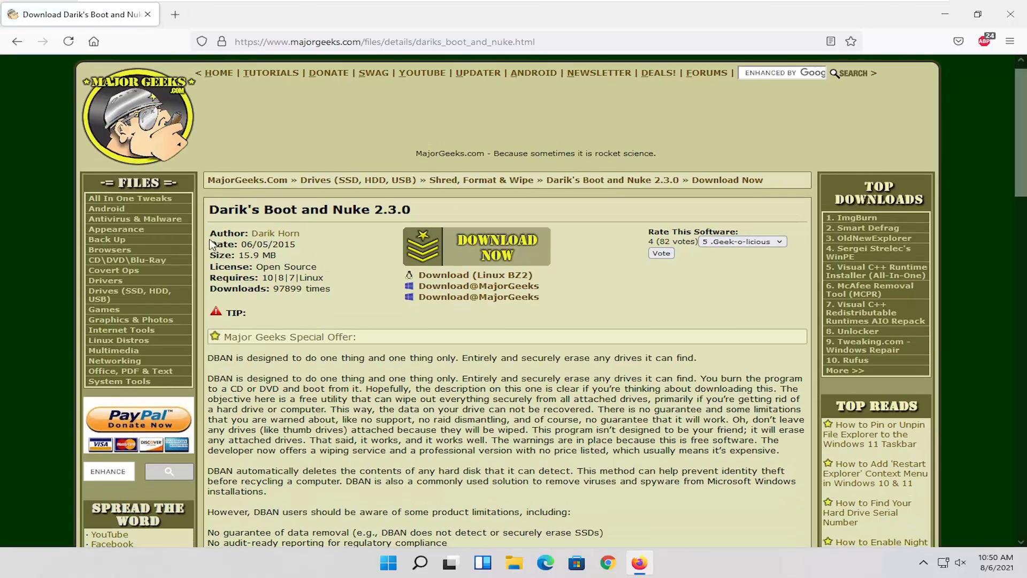
# Start the Darik's Boot and Nuke 2.3.0 ISO download from the MajorGeeks page
pyautogui.scroll(3)
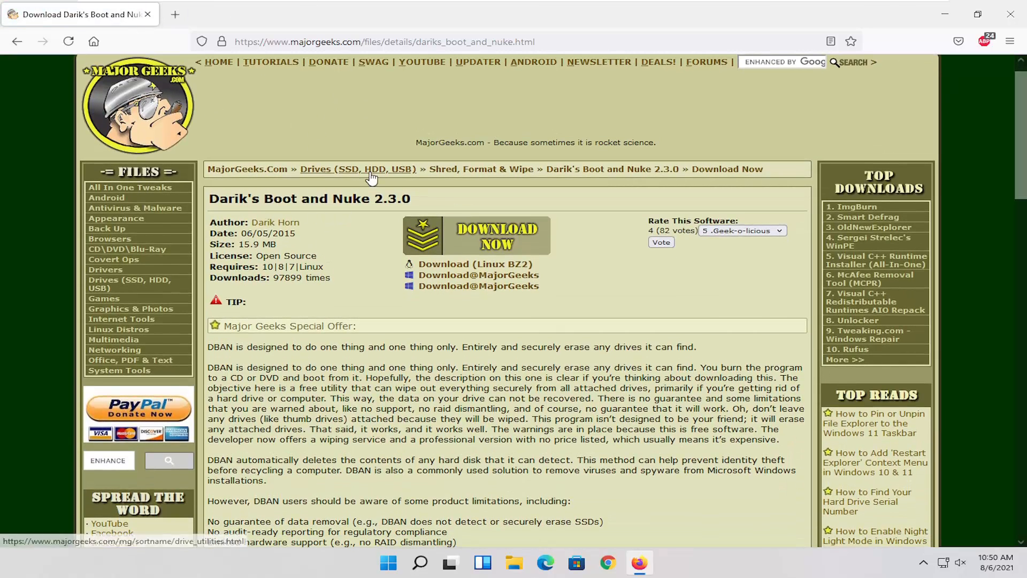
pyautogui.scroll(-3)
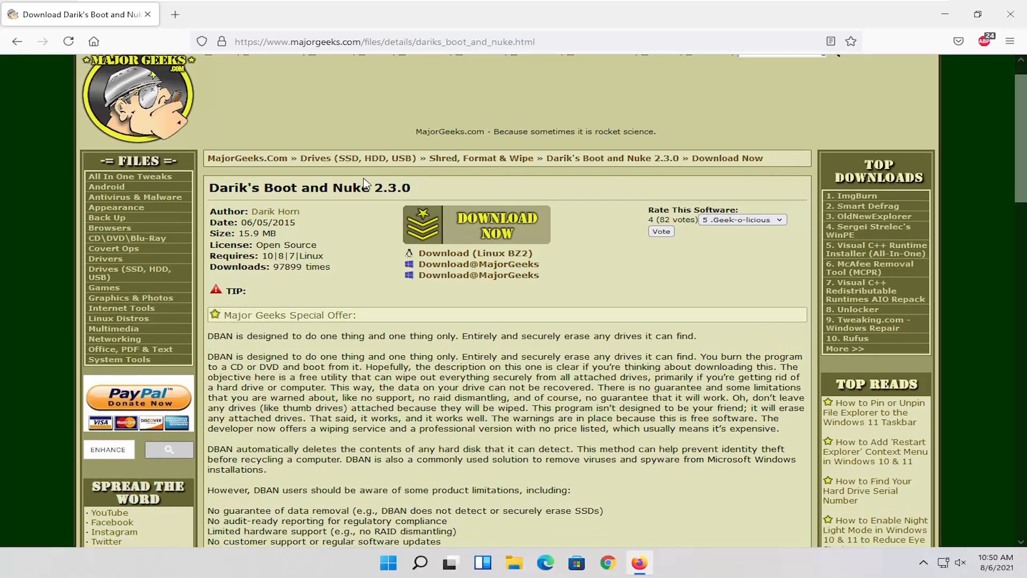
pyautogui.scroll(-3)
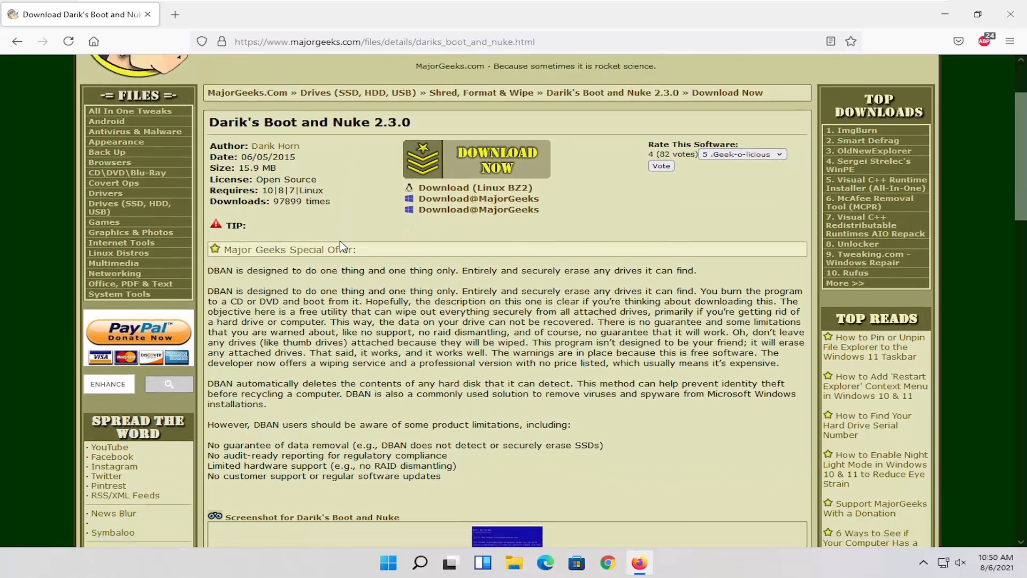
pyautogui.scroll(-3)
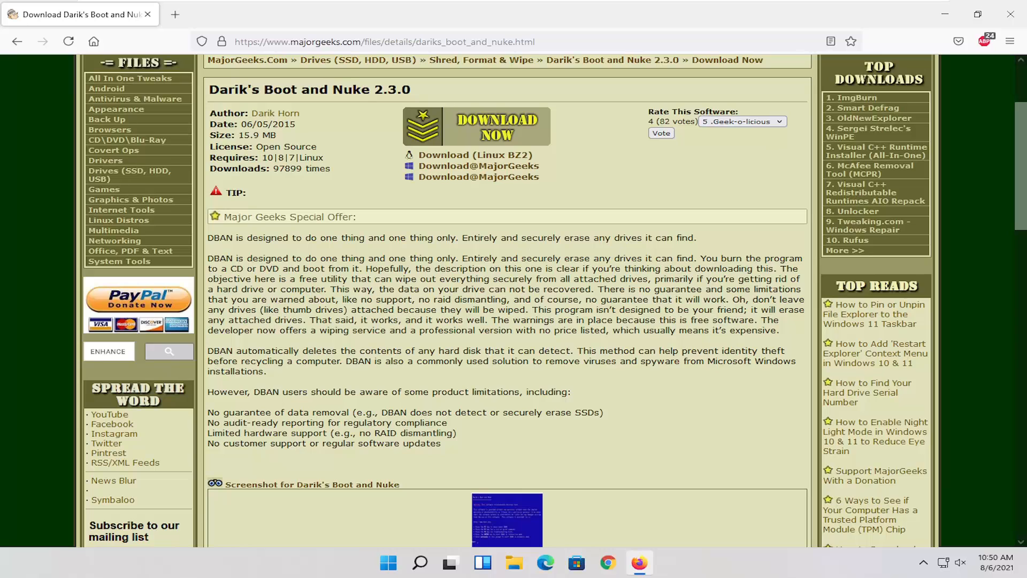
pyautogui.scroll(-3)
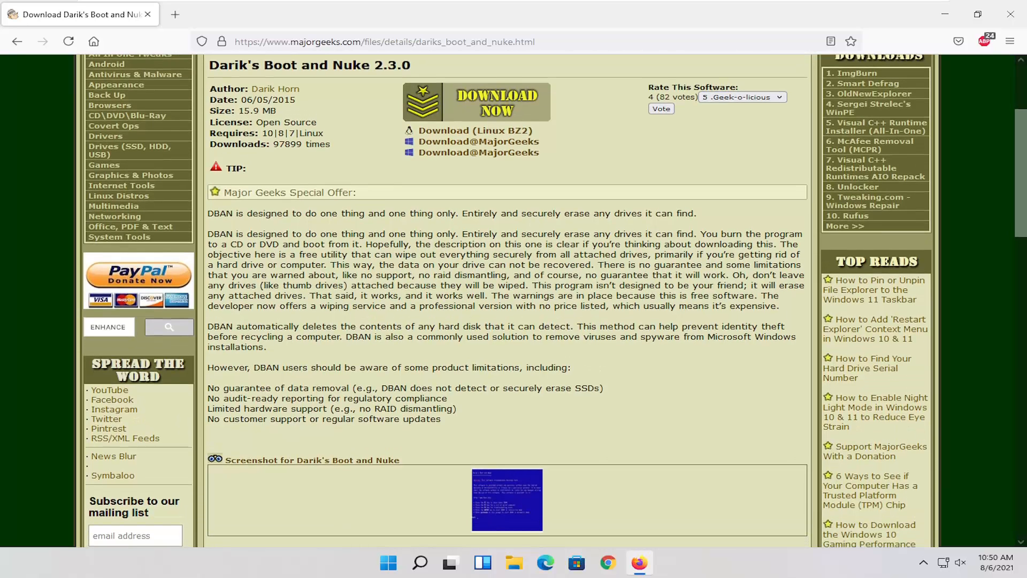
pyautogui.scroll(3)
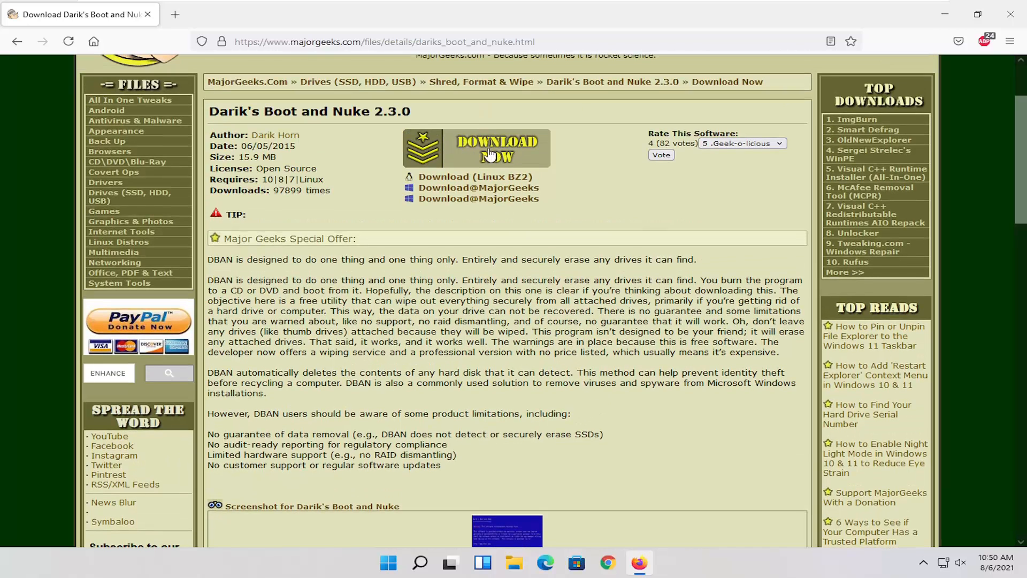
pyautogui.click(495, 147)
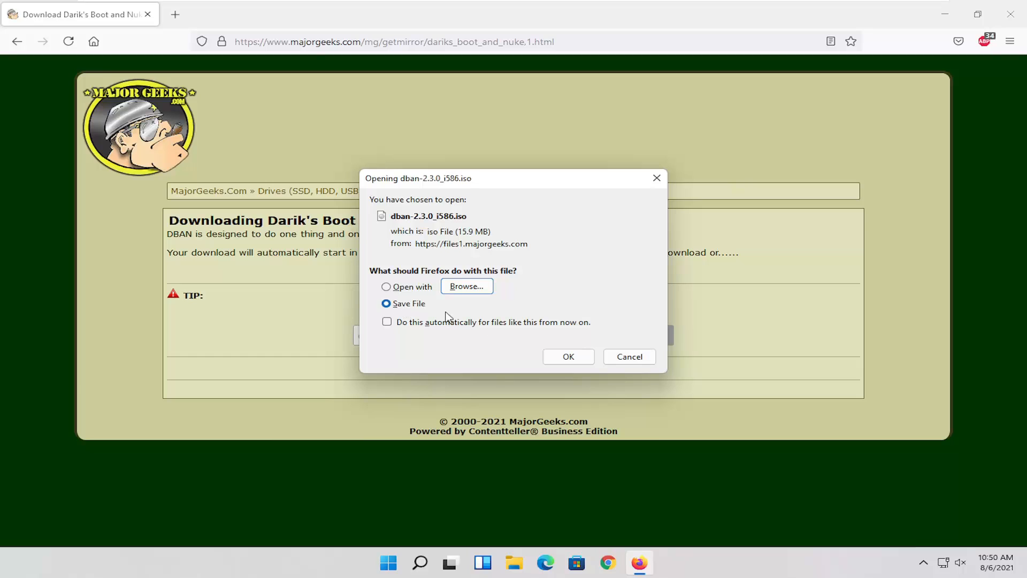
# Save dban-2.3.0_i586.iso, move it from Downloads onto the desktop and close Explorer
pyautogui.click(567, 356)
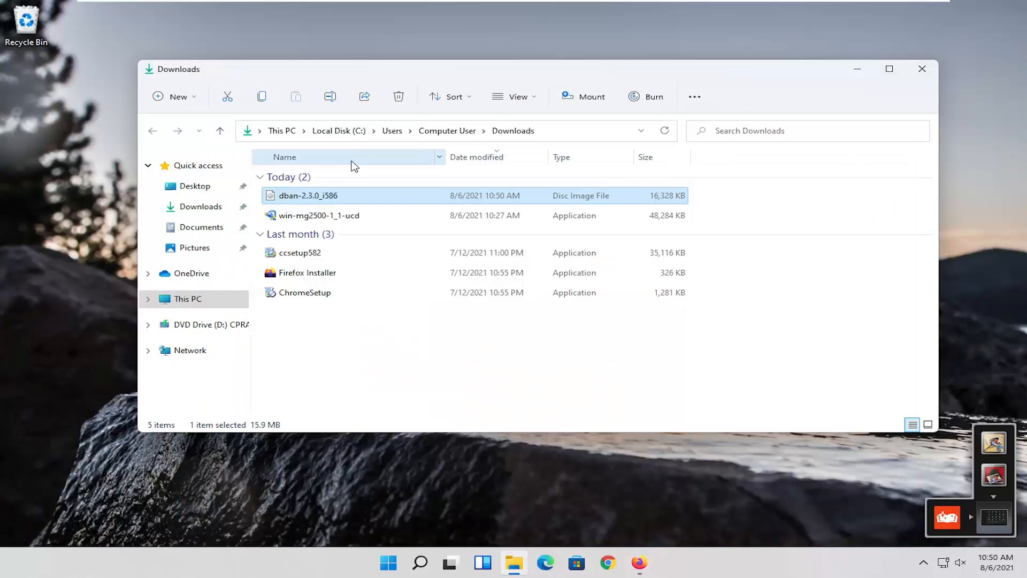
pyautogui.moveTo(307, 195); pyautogui.dragTo(80, 91)
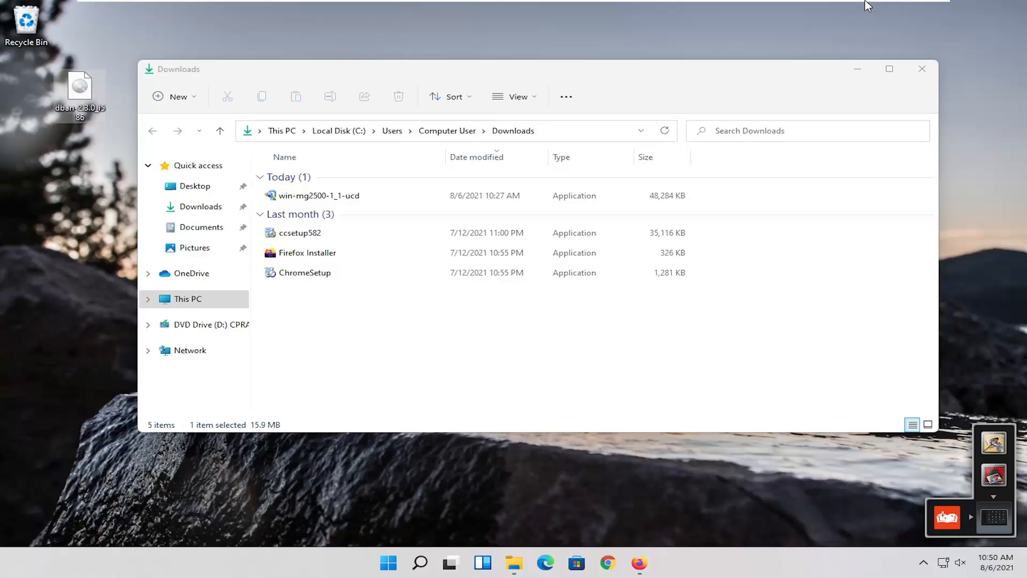
pyautogui.click(922, 69)
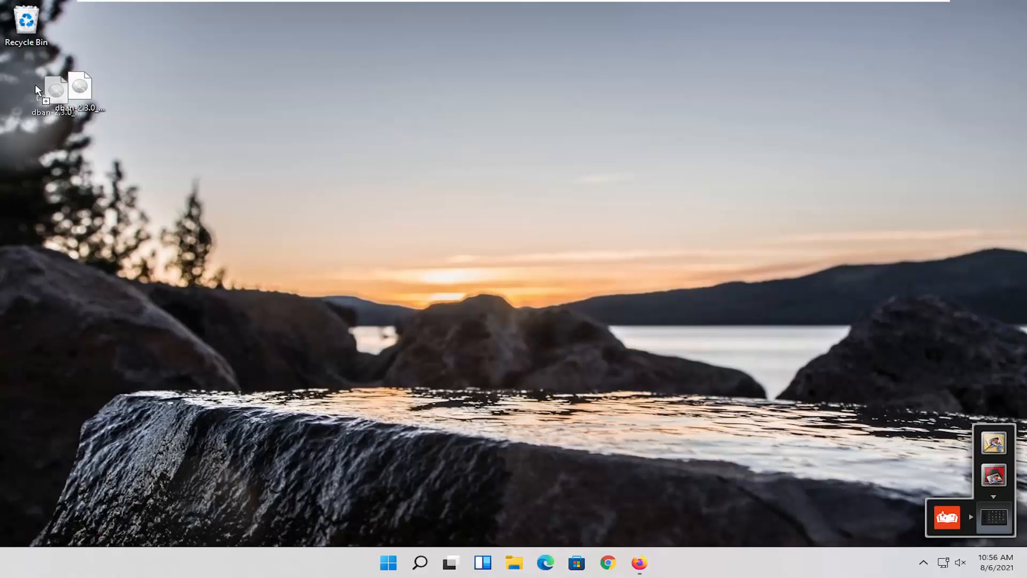
pyautogui.moveTo(79, 88)
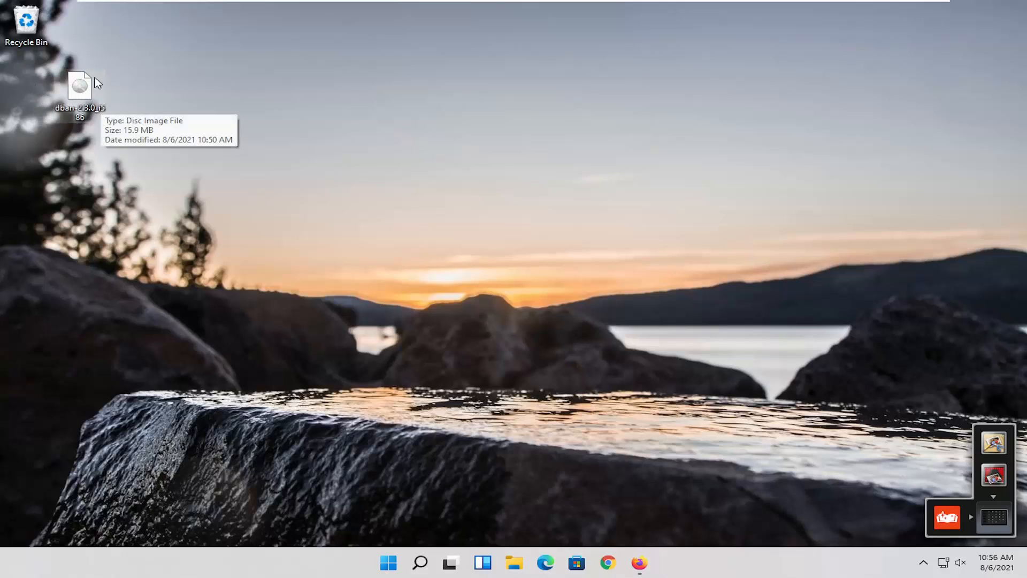
pyautogui.moveTo(225, 175)
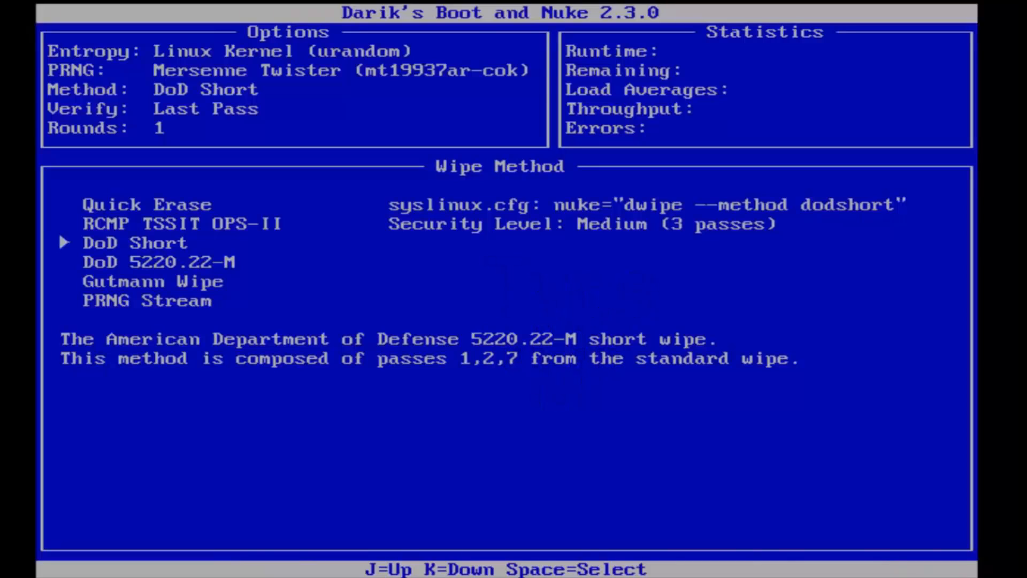
# Browse RCMP TSSIT OPS-II, DoD 5220.22-M, PRNG Stream, Gutmann and DoD Short descriptions, then choose Quick Erase
pyautogui.press('j')
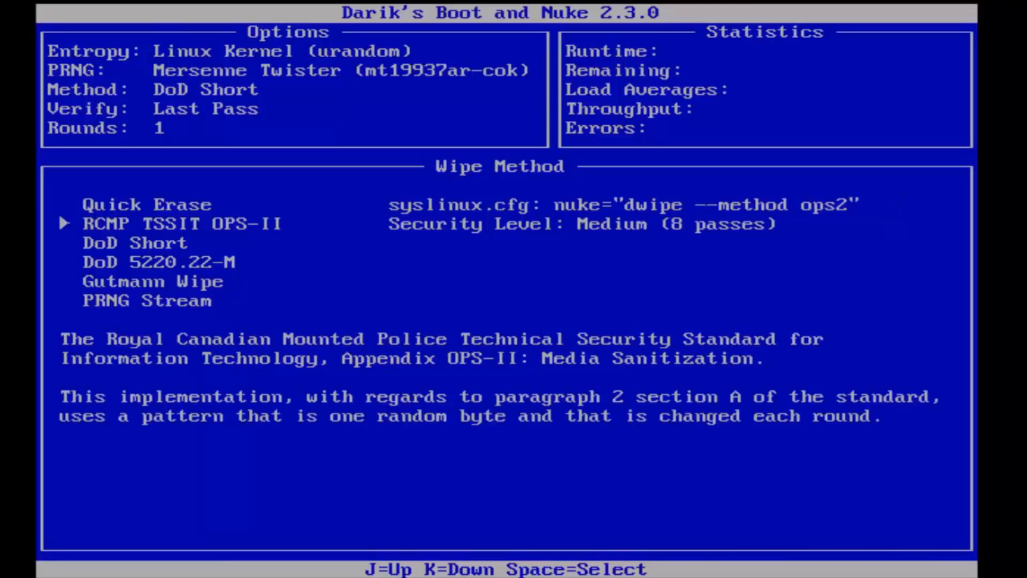
pyautogui.press('j')
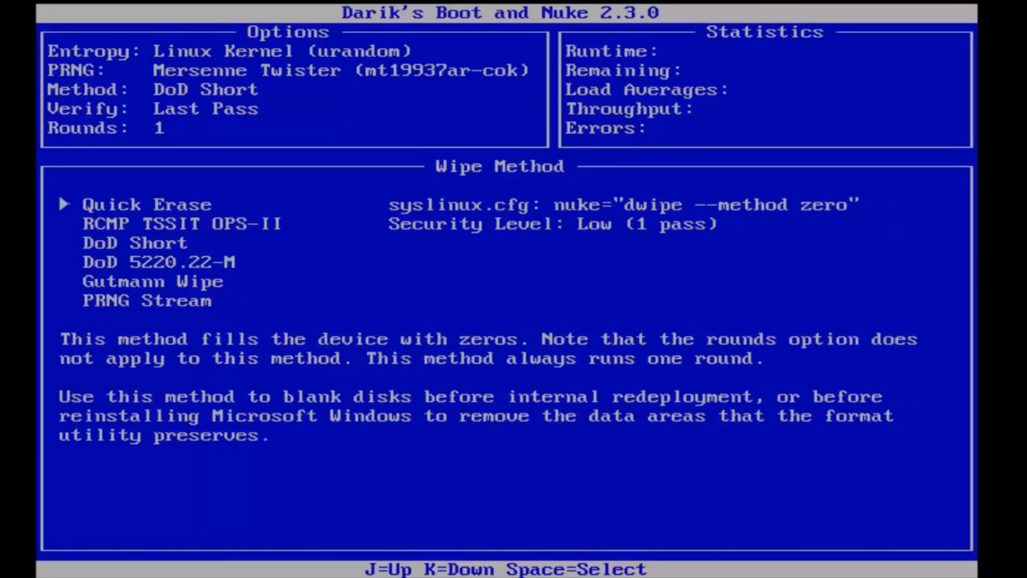
pyautogui.press('k')
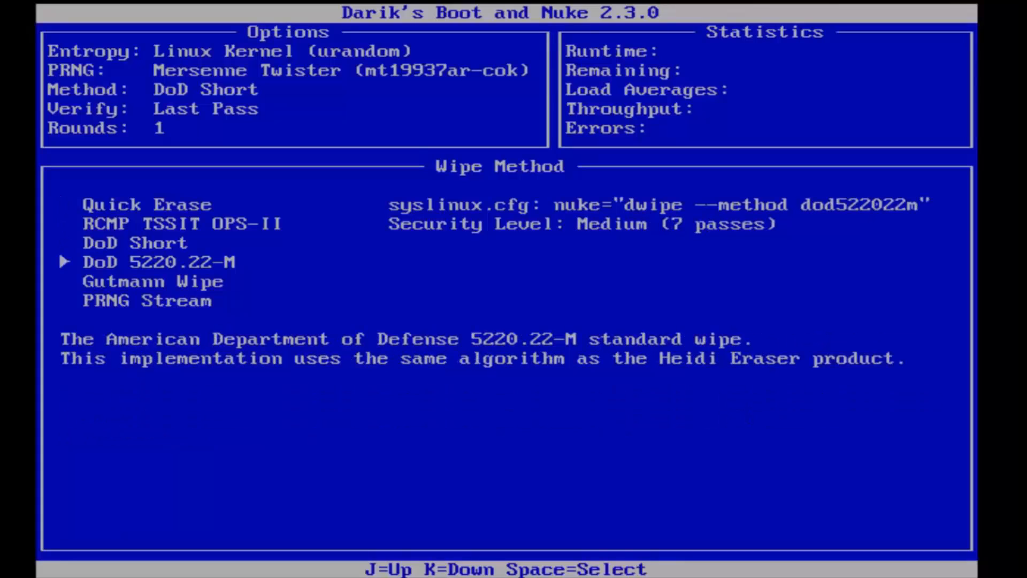
pyautogui.press('k')
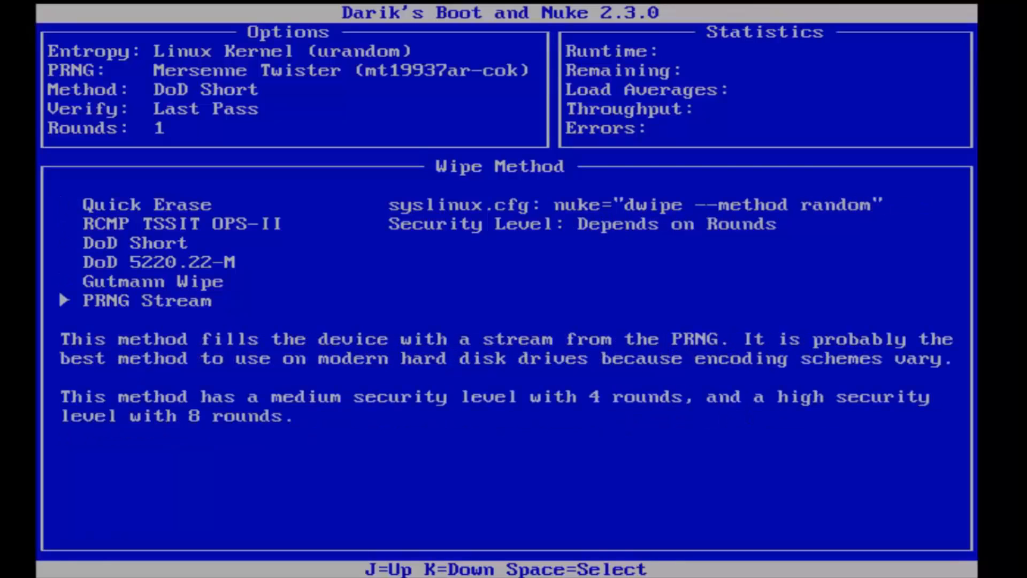
pyautogui.press('j')
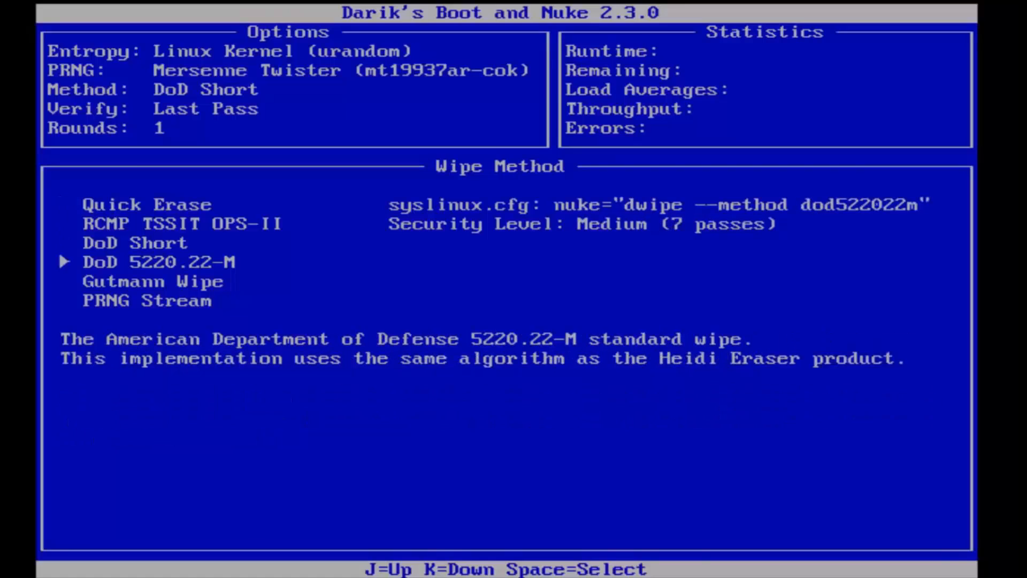
pyautogui.press('k')
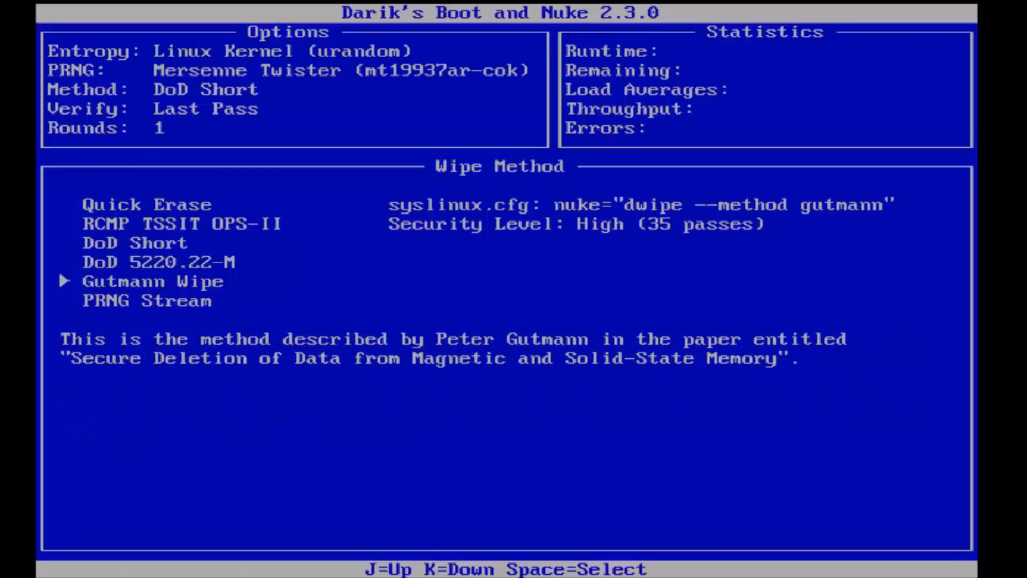
pyautogui.press('j')
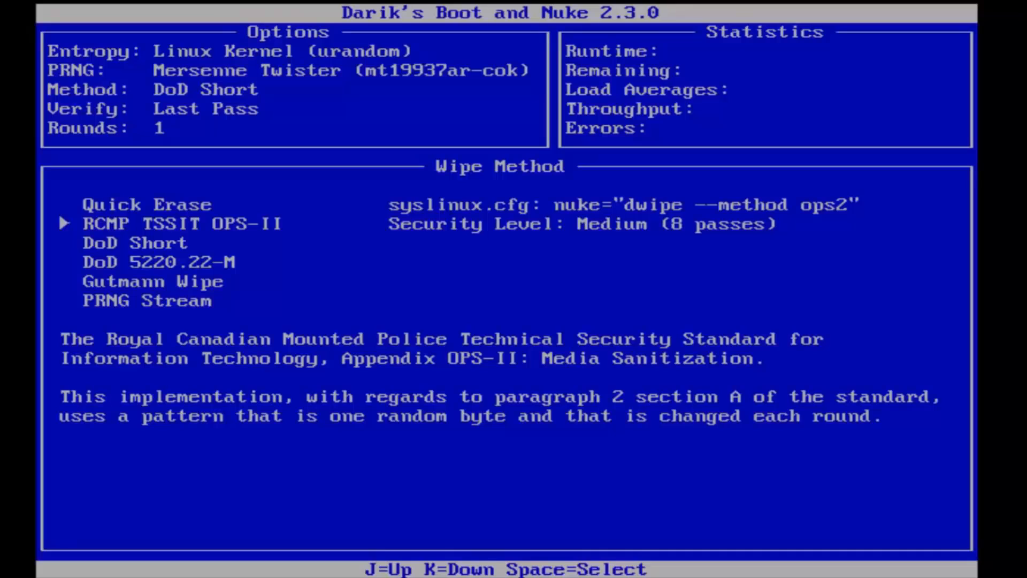
pyautogui.press('k')
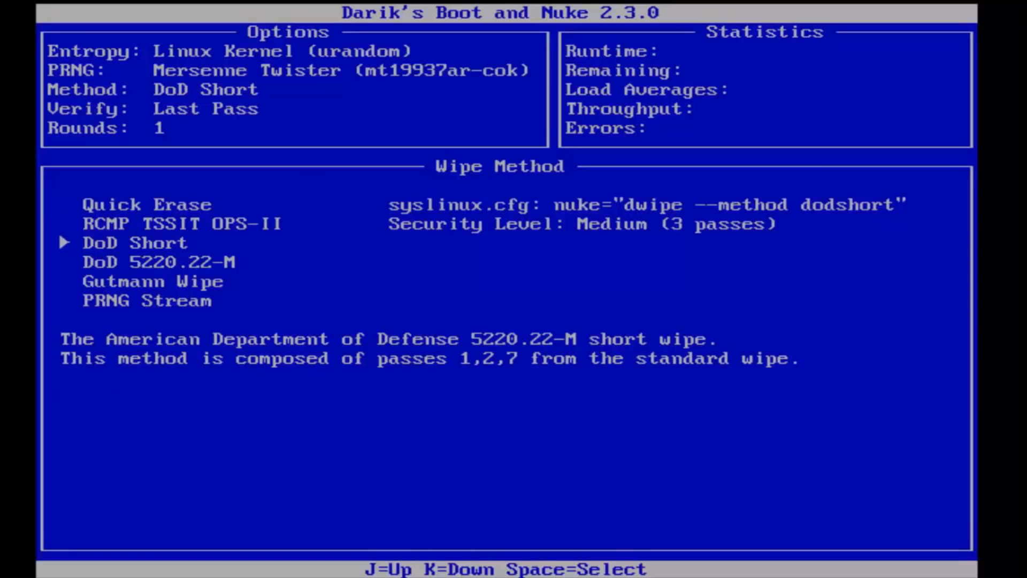
pyautogui.press('j')
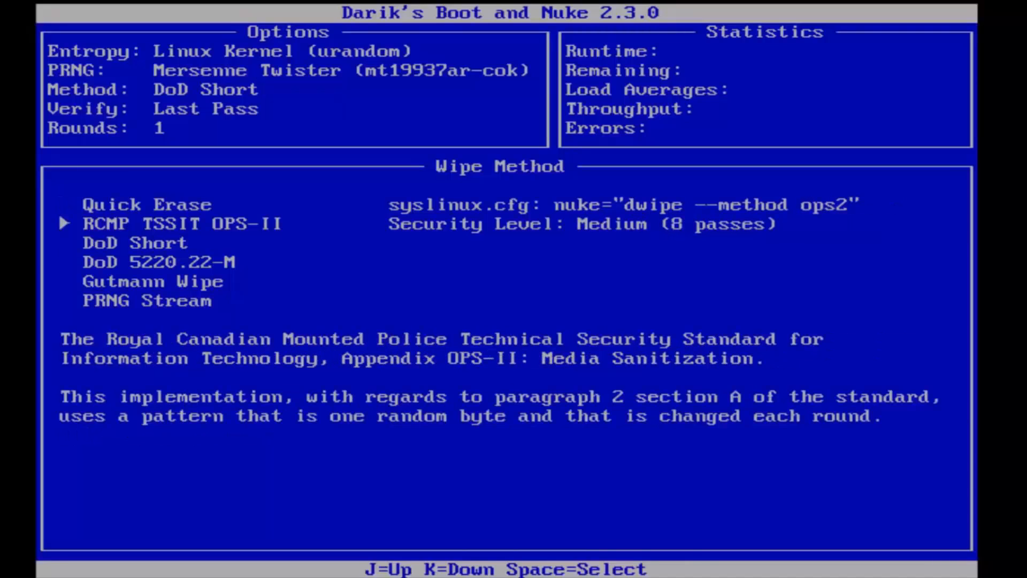
pyautogui.press('K')
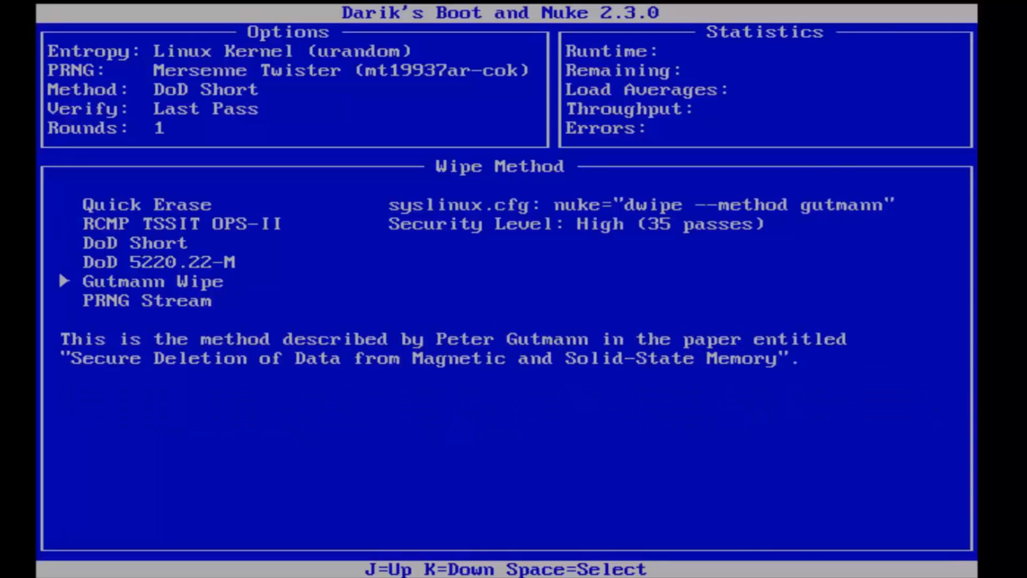
pyautogui.press('j')
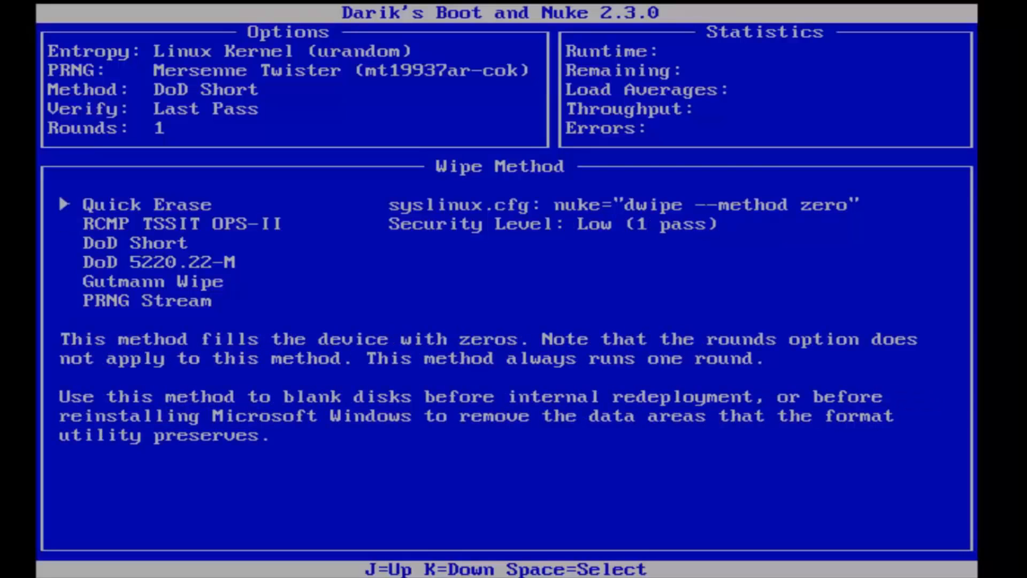
pyautogui.press('Space')
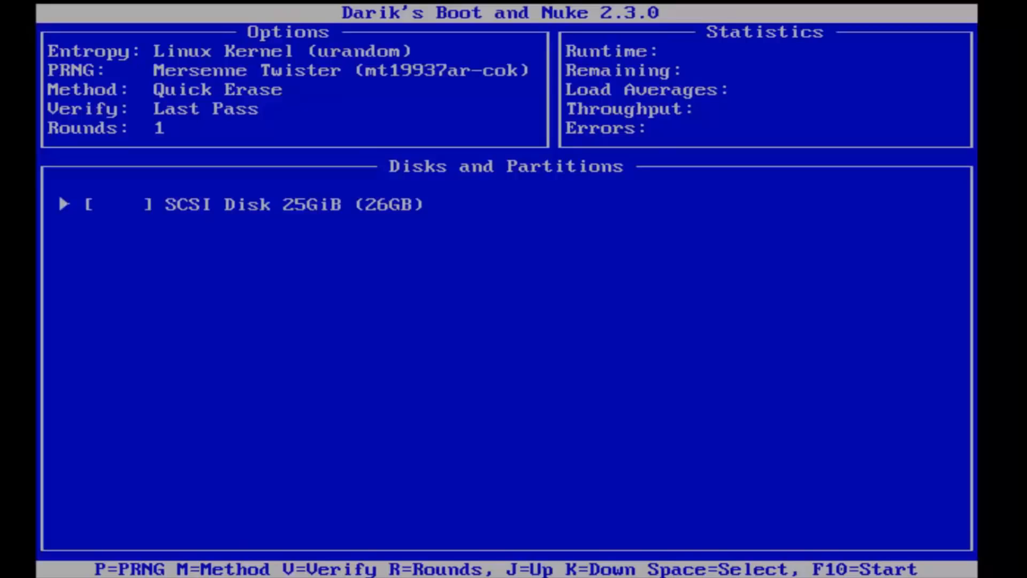
# Tag the 25GiB SCSI disk [wipe] and start the Quick Erase wipe with F10
pyautogui.press('space')
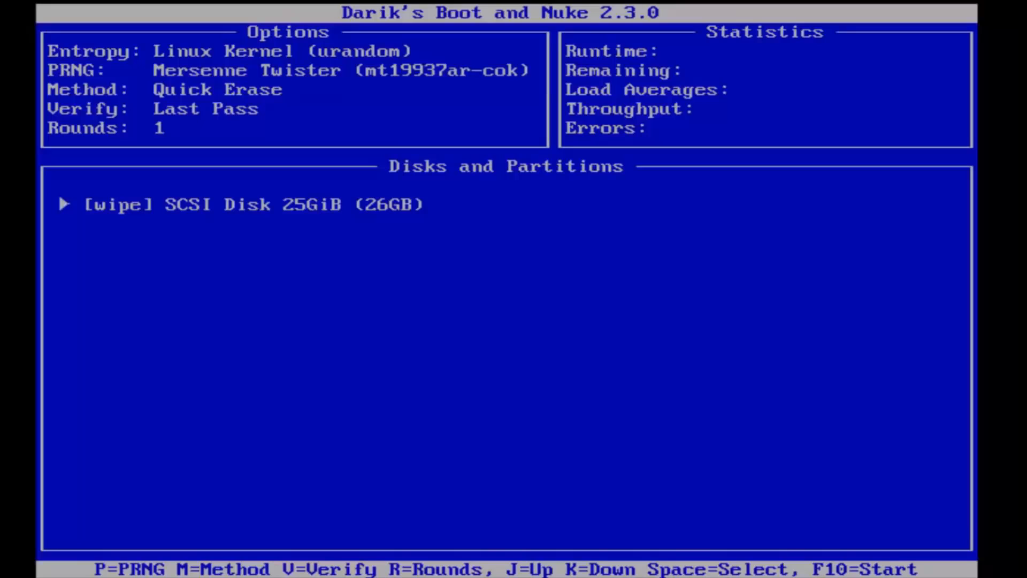
pyautogui.press('F10')
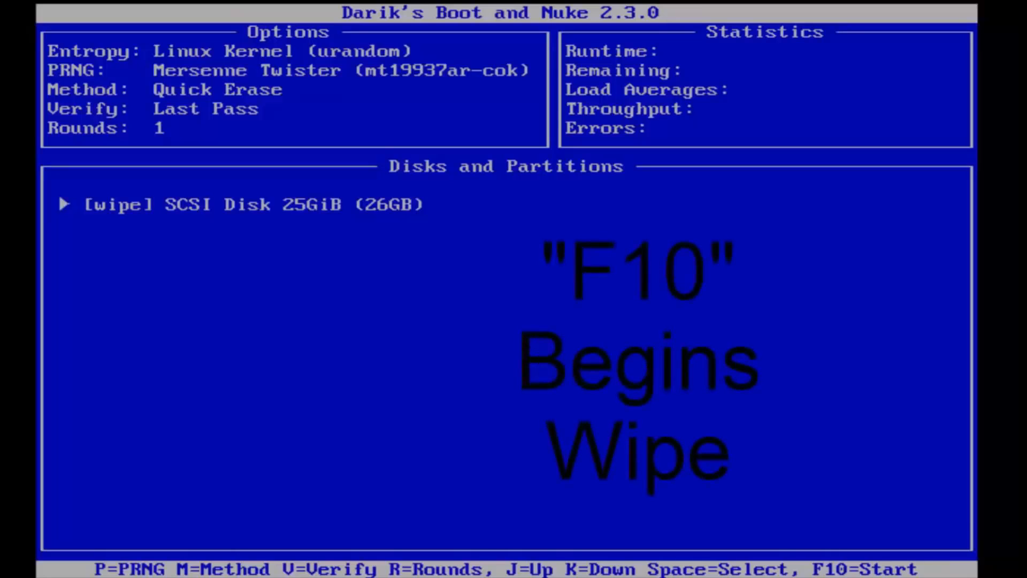
pyautogui.press('F10')
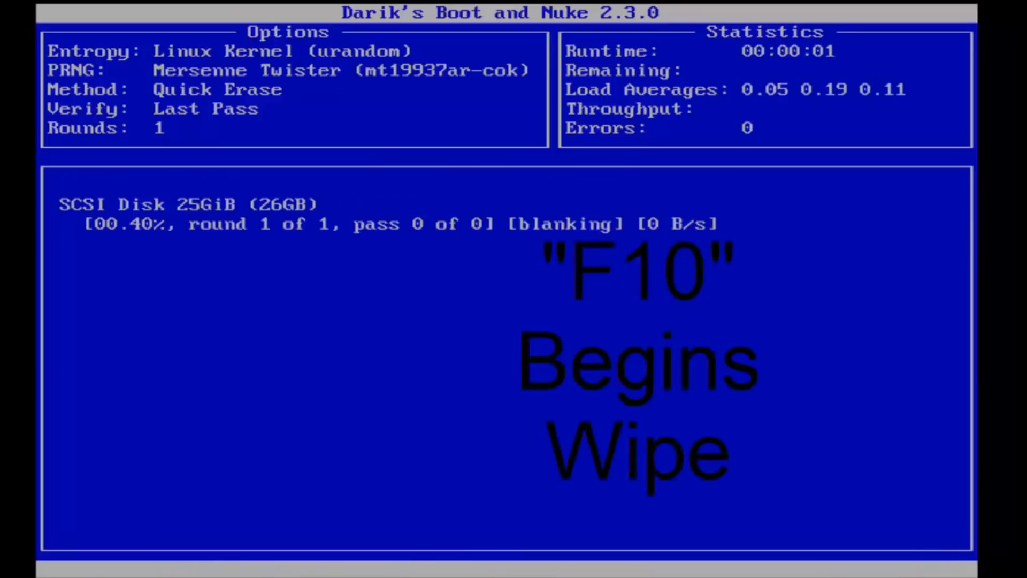